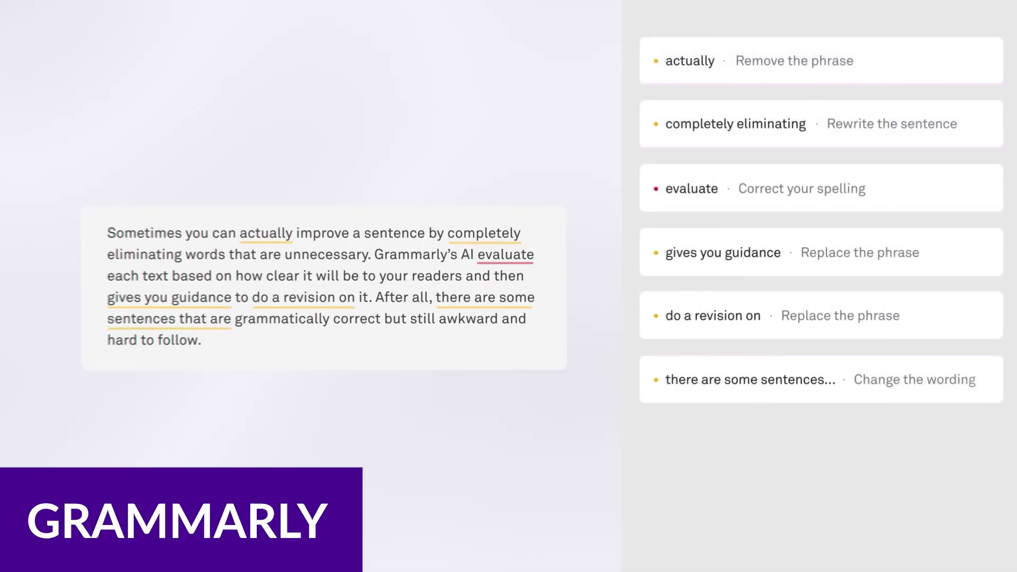
Accept the suggestions to drop 'actually', use 'evaluates' and 'revise', then page through keyboard onboarding.
{"action": "left_click", "coordinate": [690, 60]}
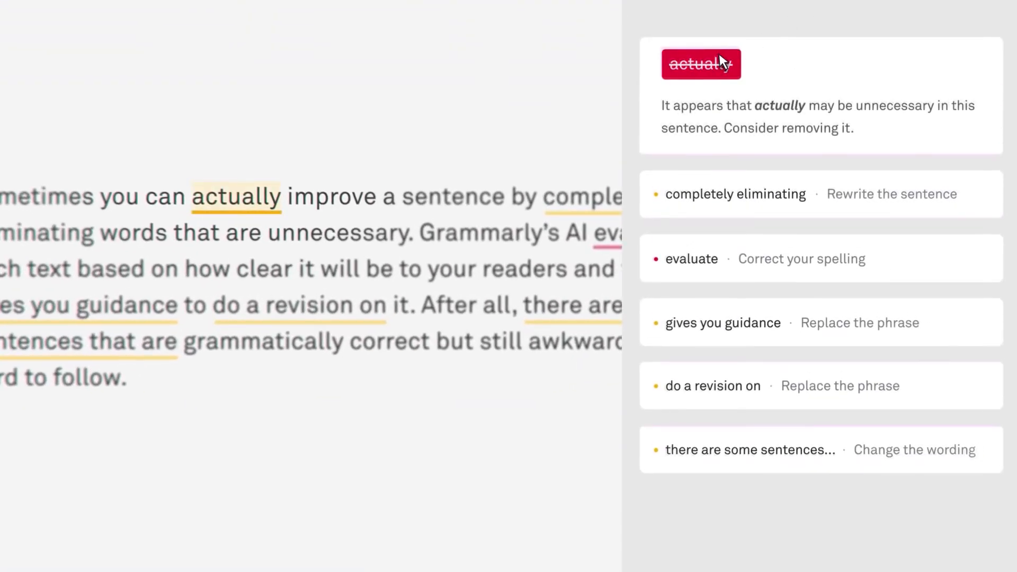
{"action": "left_click", "coordinate": [735, 194]}
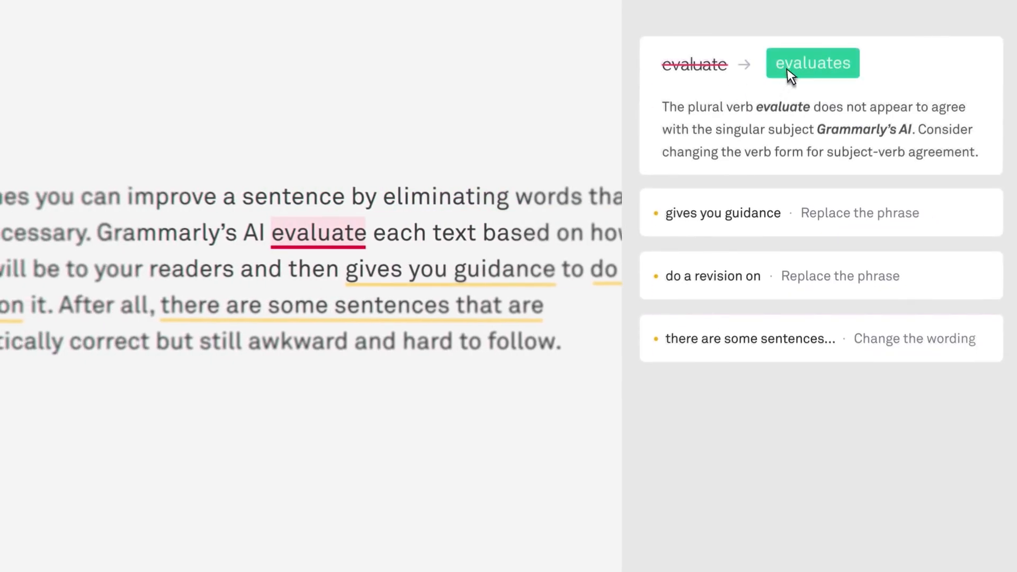
{"action": "left_click", "coordinate": [812, 63]}
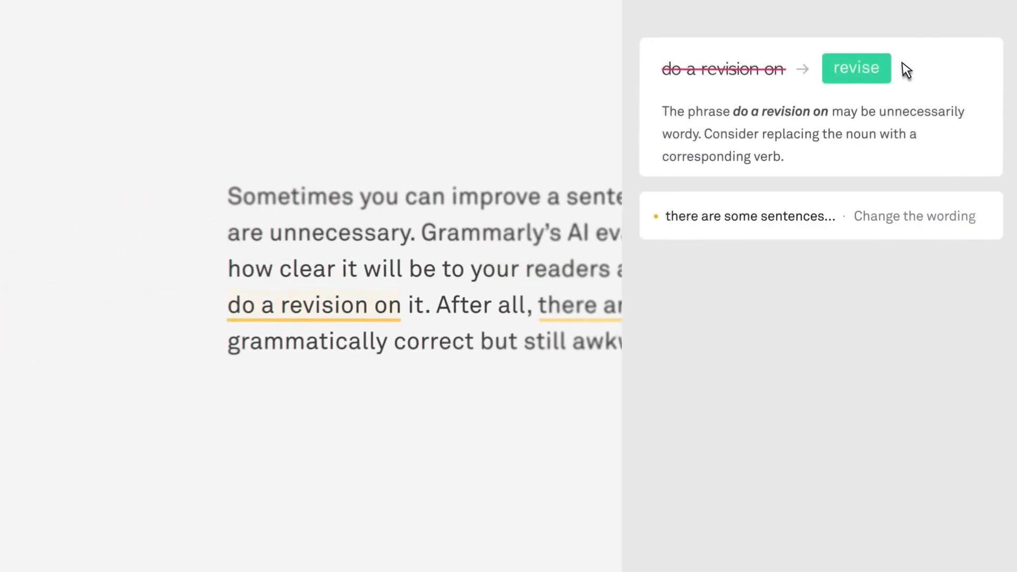
{"action": "left_click", "coordinate": [856, 67]}
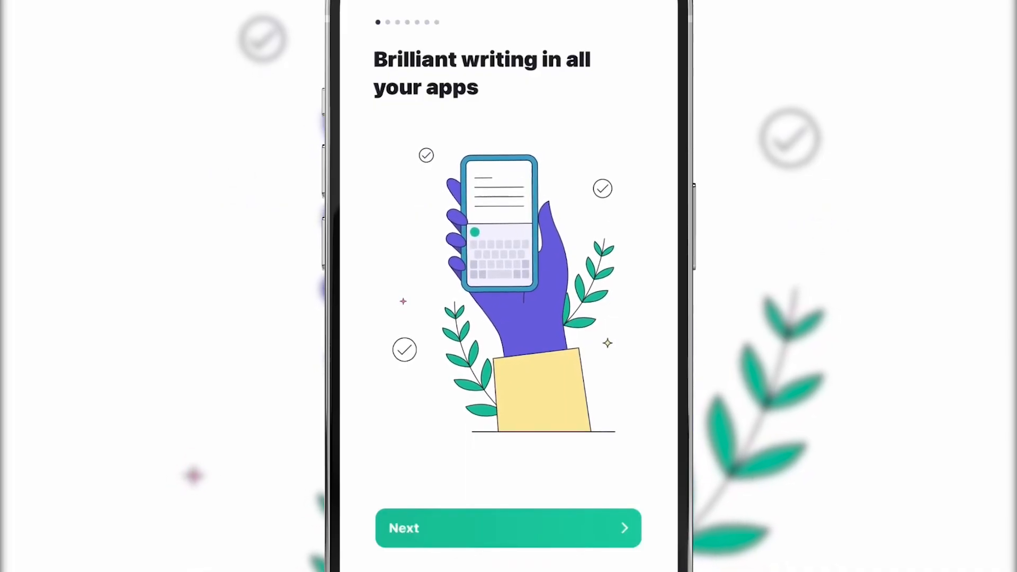
{"action": "left_click", "coordinate": [508, 528]}
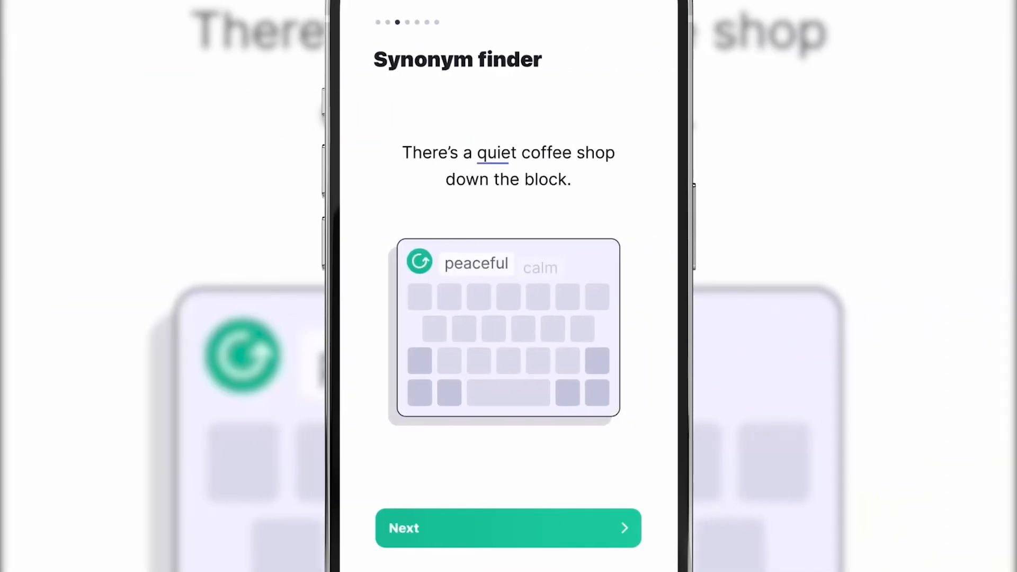
{"action": "left_click", "coordinate": [508, 528]}
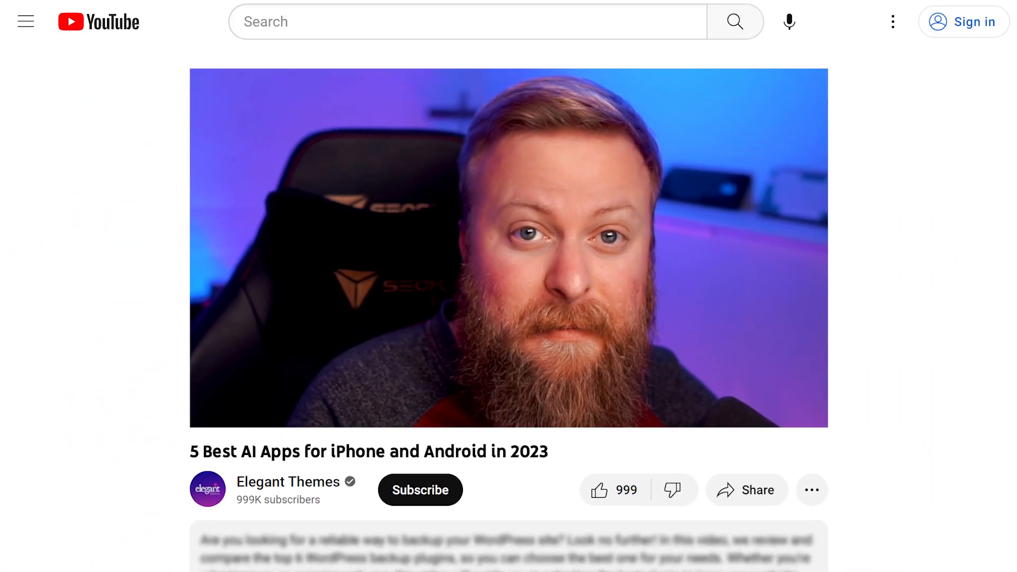
Scroll QuillBot Premium down to the 'Upgrade your writing' Free versus Premium table.
{"action": "scroll", "scroll_direction": "down", "scroll_amount": 3}
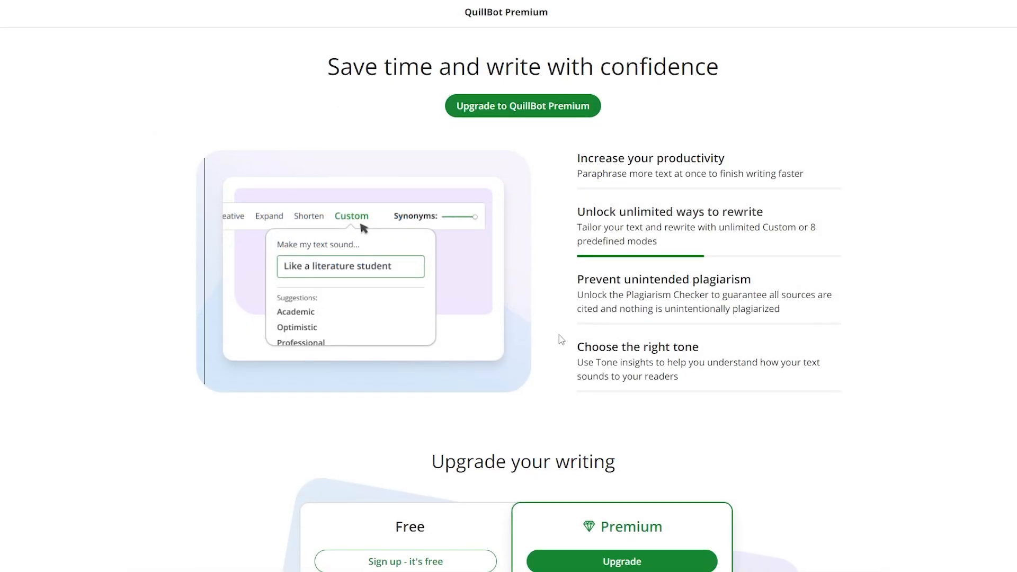
{"action": "scroll", "scroll_direction": "down", "scroll_amount": 3}
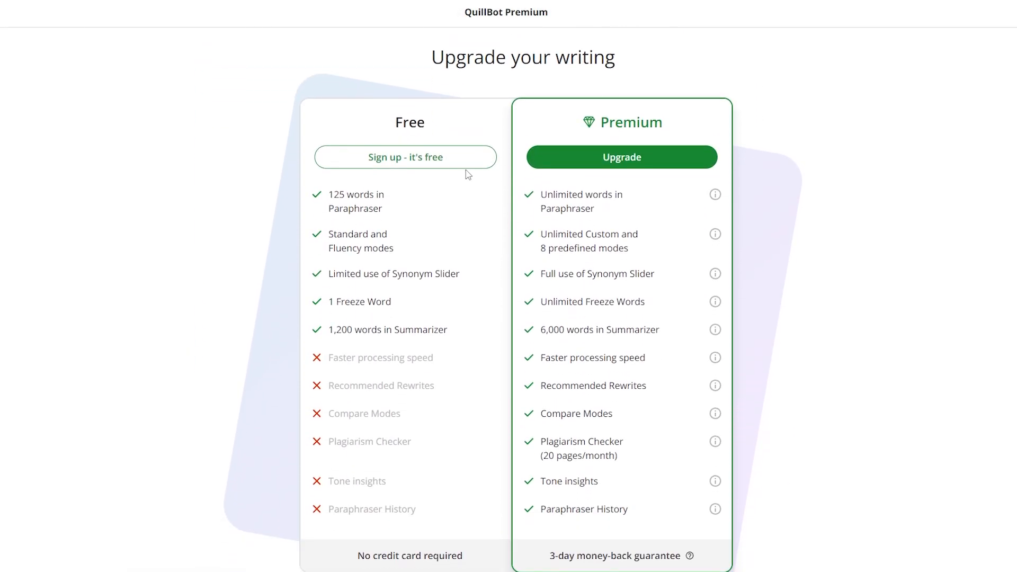
{"action": "mouse_move", "coordinate": [420, 411]}
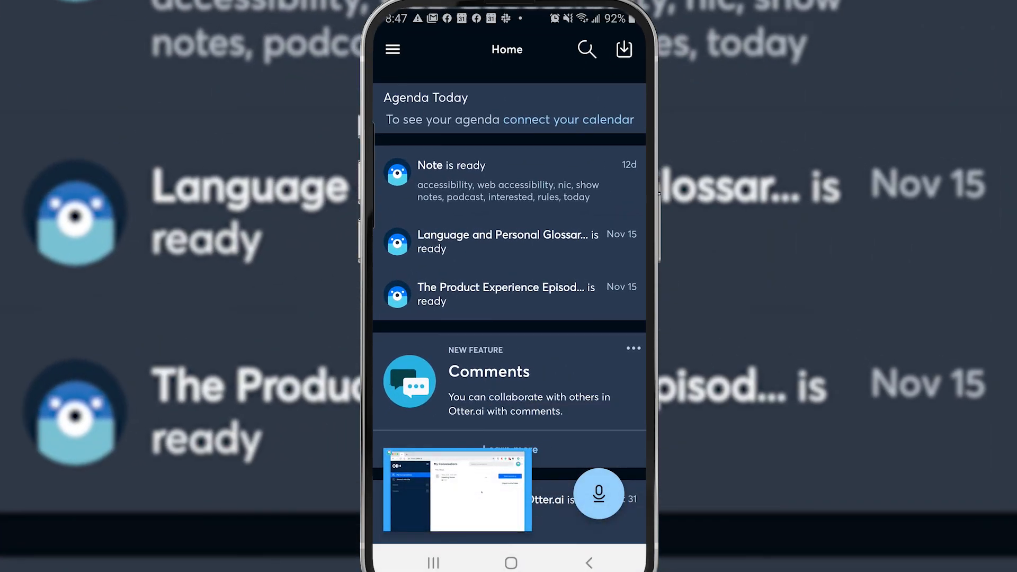
Start a new untitled live recording from the Otter.ai Home screen microphone.
{"action": "left_click", "coordinate": [598, 494]}
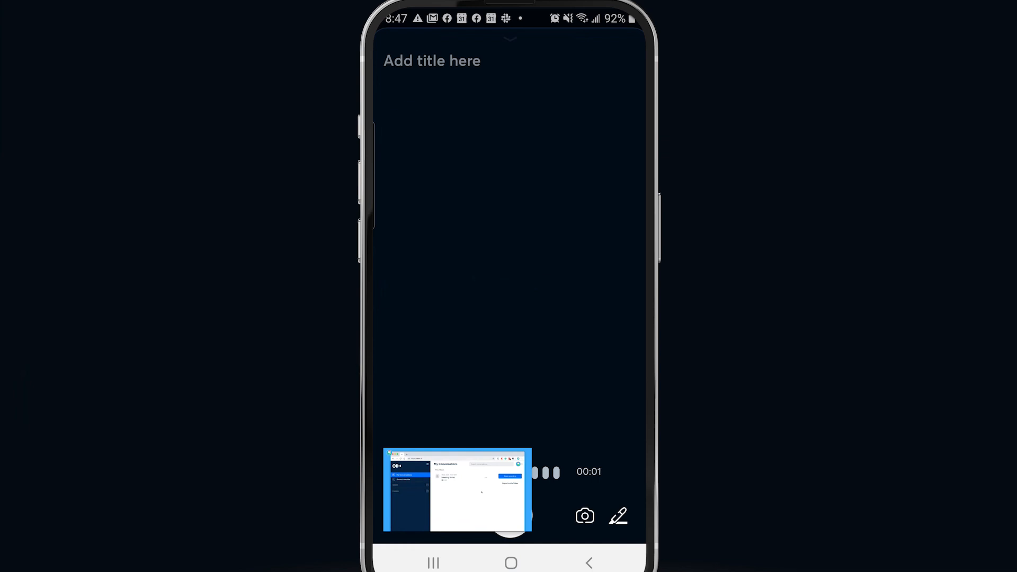
{"action": "type", "text": "Things interviews lectures and other import."}
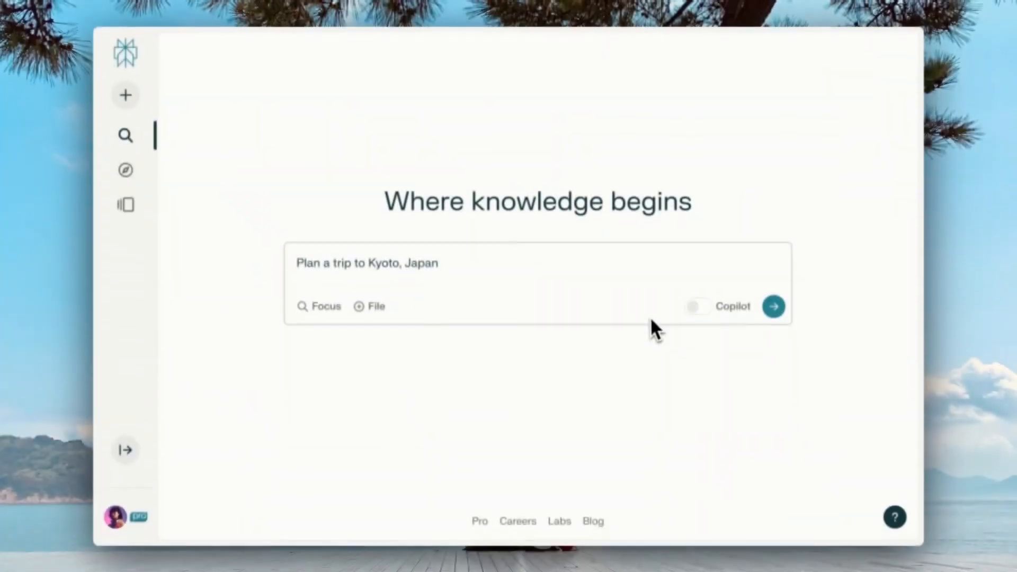
With Copilot on, ask 'Plan a trip to Kyoto, Japan' and answer 'cherry blossom season'.
{"action": "left_click", "coordinate": [699, 306]}
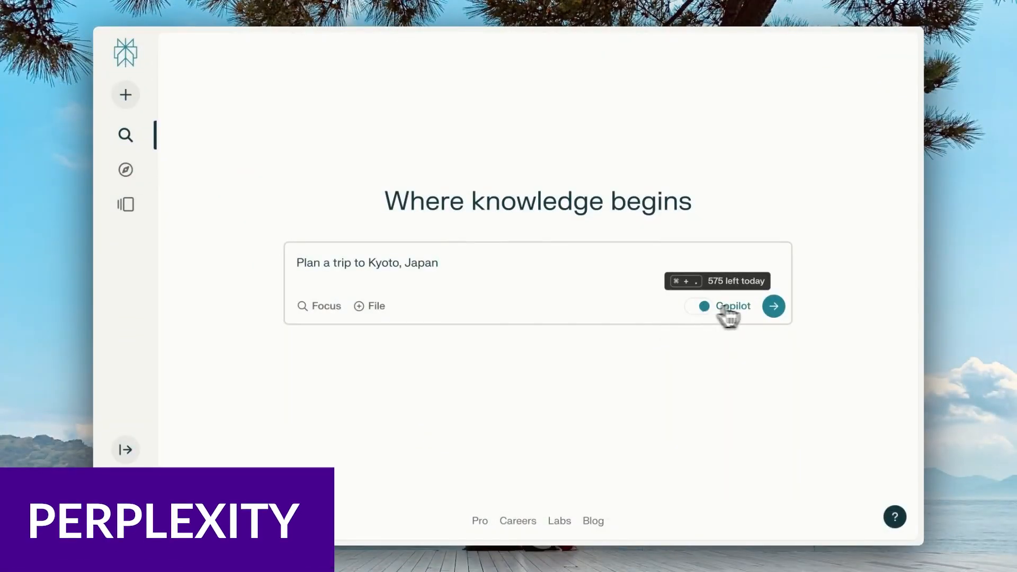
{"action": "left_click", "coordinate": [773, 306]}
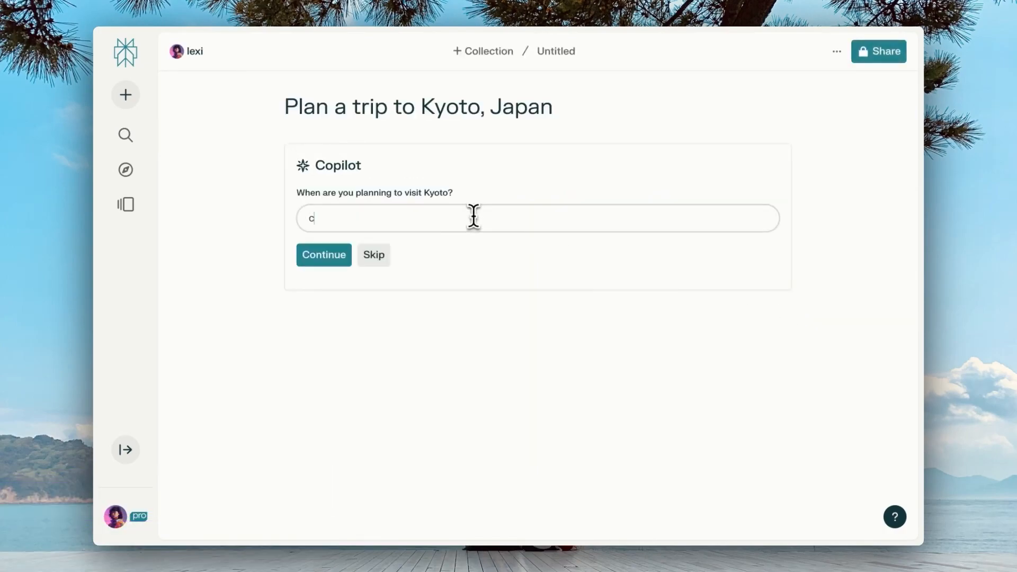
{"action": "type", "text": "cherry blossom seas"}
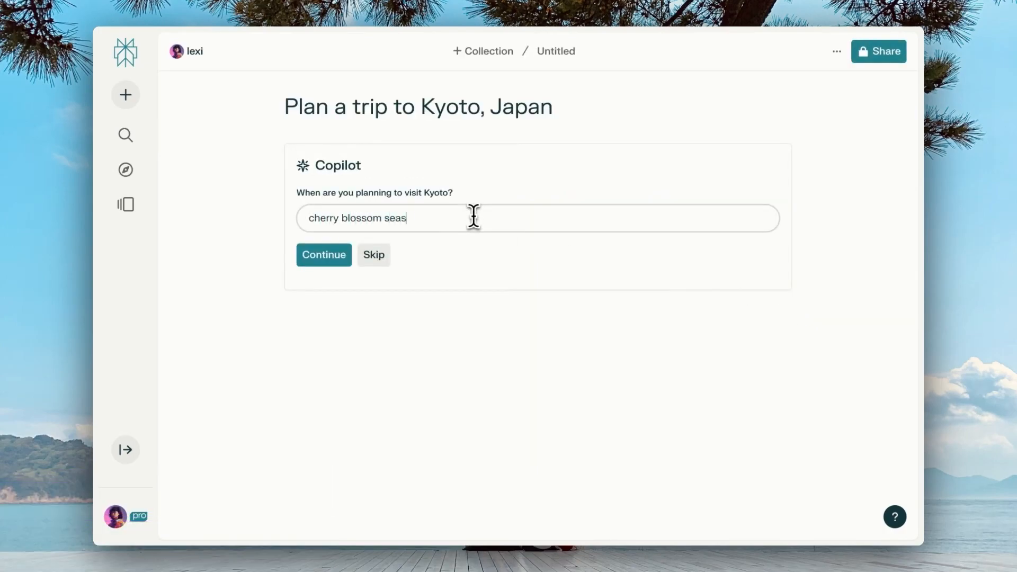
{"action": "left_click", "coordinate": [323, 255]}
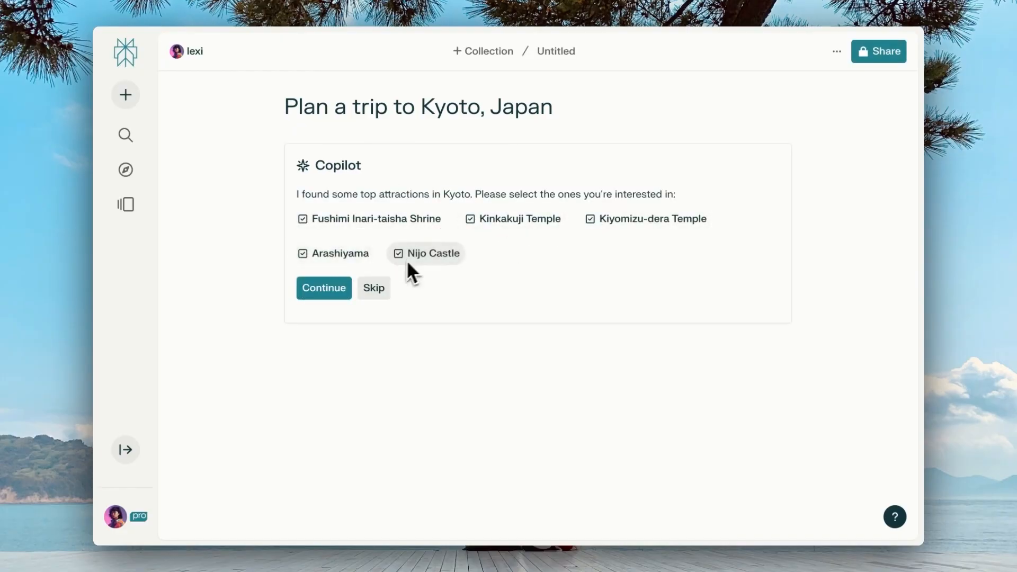
Keep all five Kyoto attractions selected and continue to Copilot's sourced trip plan.
{"action": "left_click", "coordinate": [323, 287]}
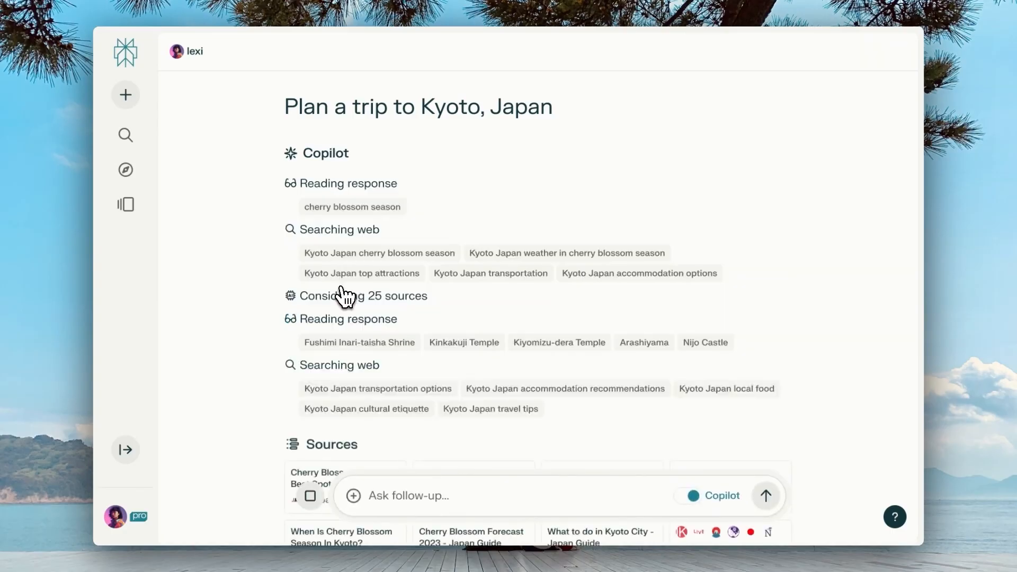
{"action": "scroll", "scroll_direction": "down", "scroll_amount": 3}
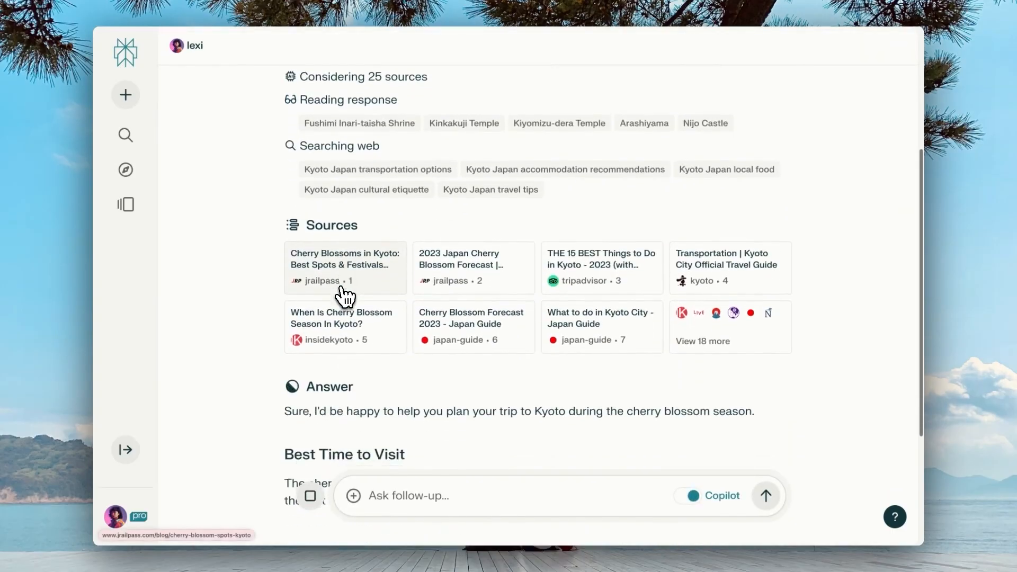
{"action": "scroll", "scroll_direction": "down", "scroll_amount": 3}
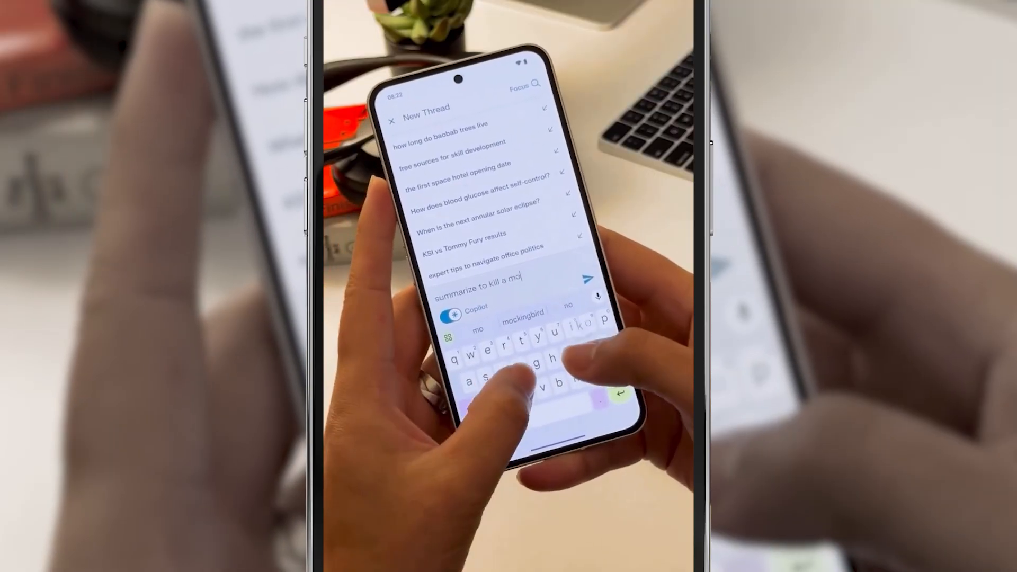
{"action": "left_click", "coordinate": [587, 295]}
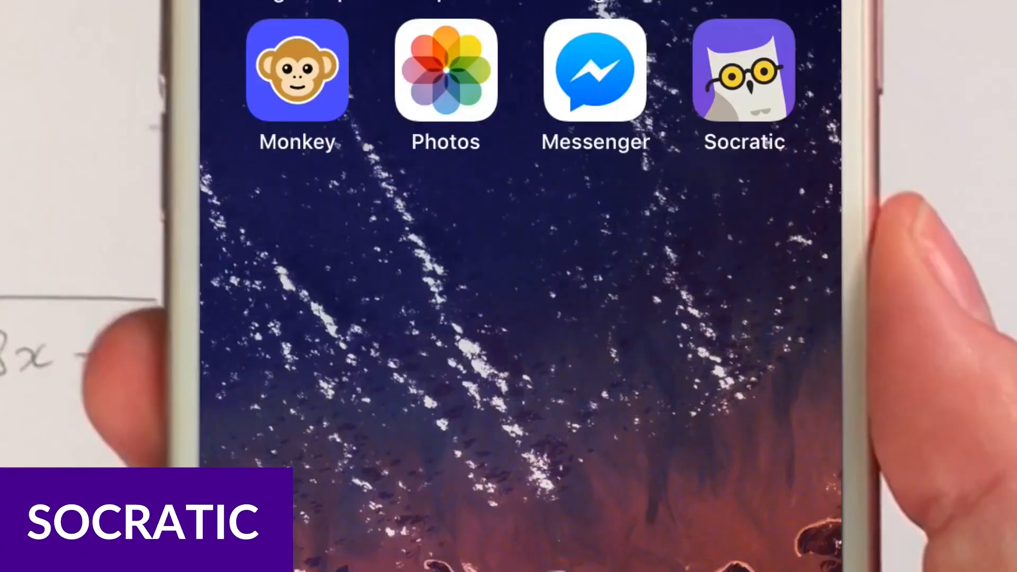
Launch Socratic and frame question 2 of the chemistry Unit Review Worksheet.
{"action": "left_click", "coordinate": [744, 70]}
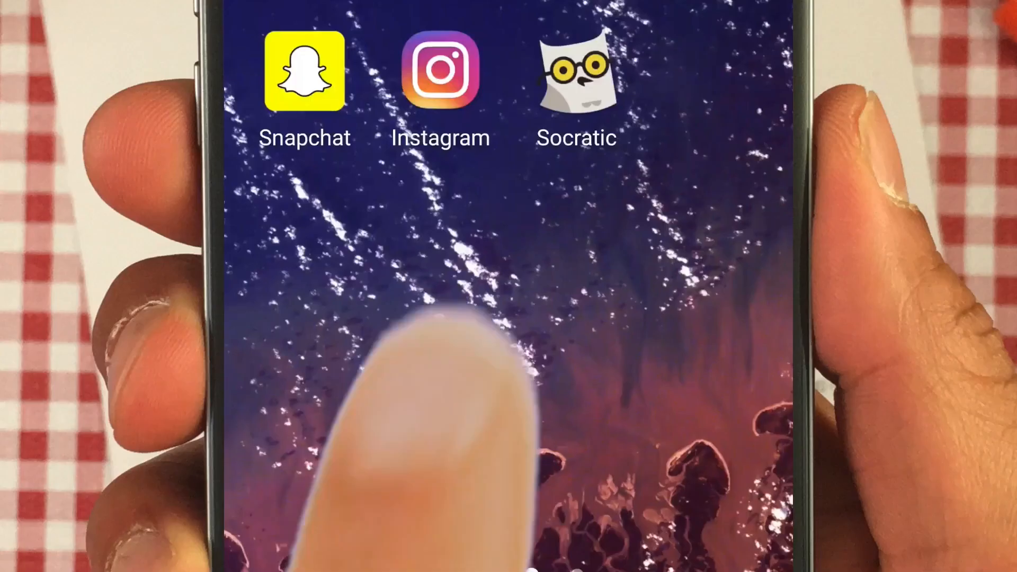
{"action": "left_click", "coordinate": [575, 69]}
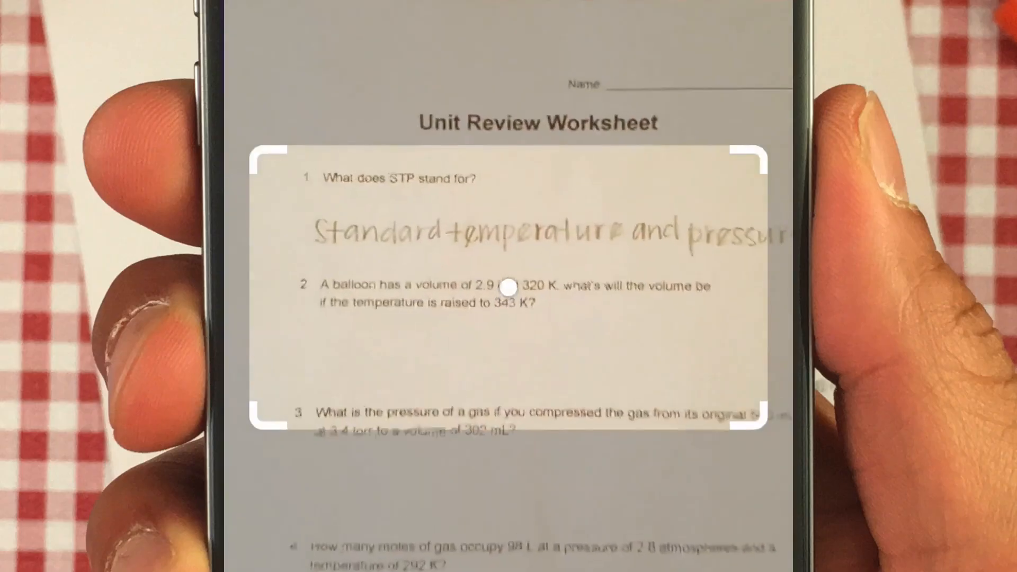